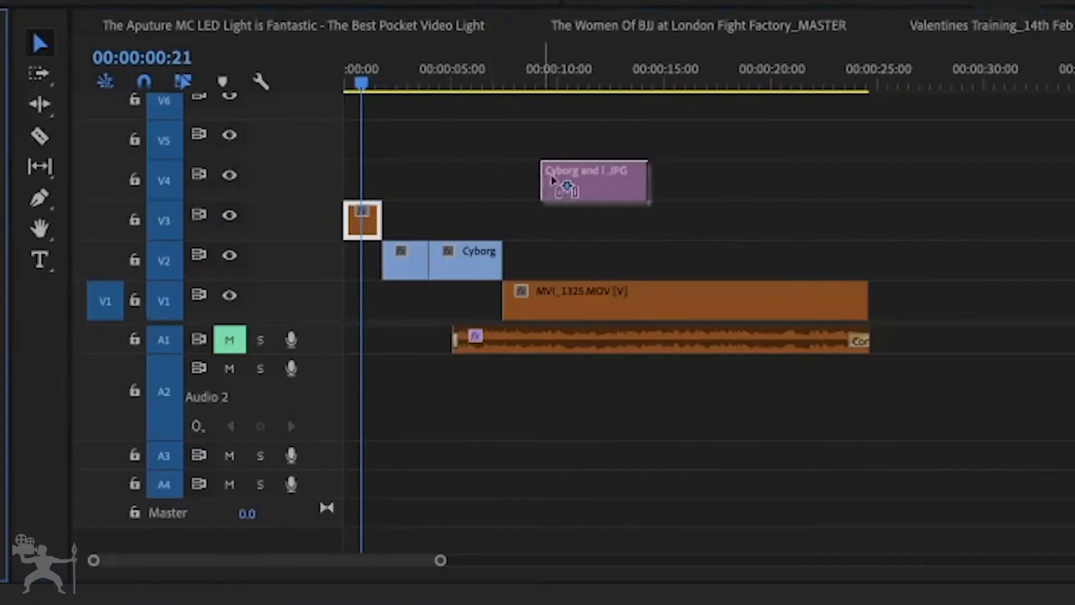
Step: Put Cyborg and I.JPG on V4 above the clip and park the playhead over it
drag(595, 180, 634, 180)
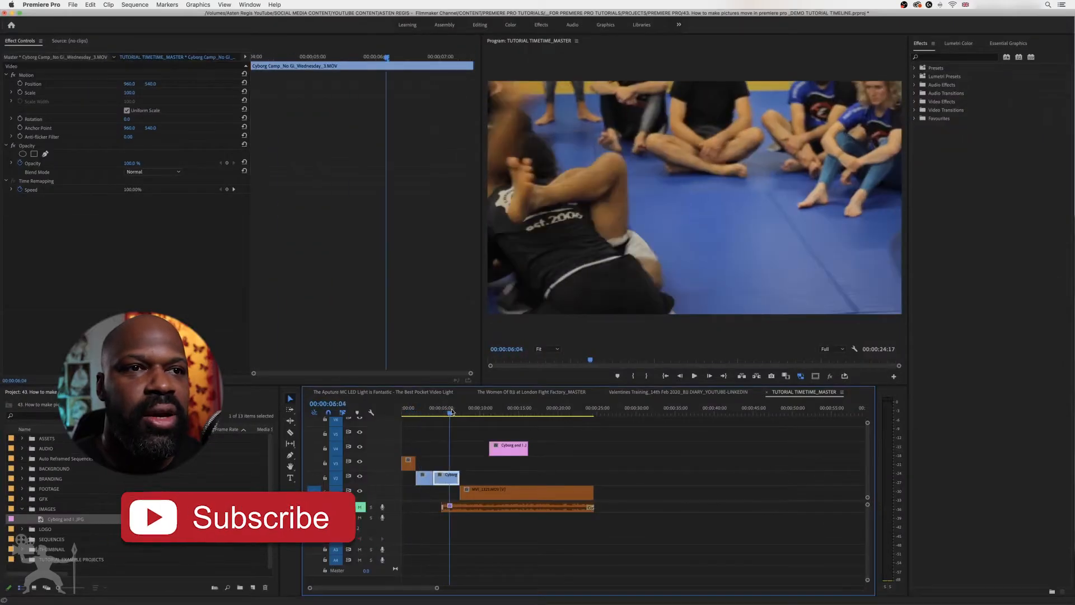
click(694, 375)
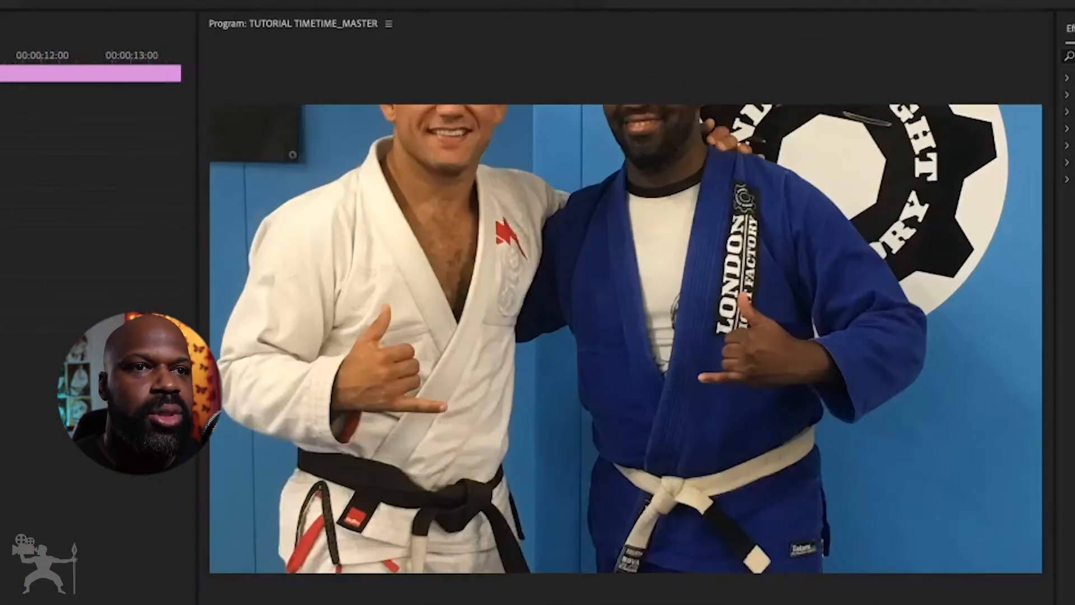
Step: Select the photo clip so its Scale can be lowered in Effect Controls
click(39, 23)
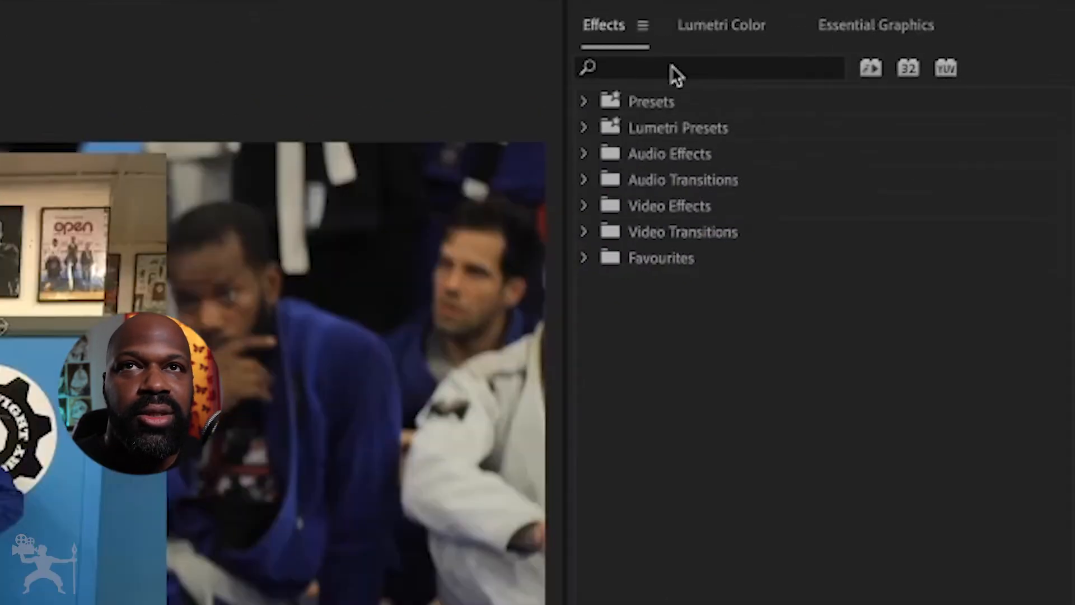
Step: Search the Effects panel for 'CROP'
click(714, 67)
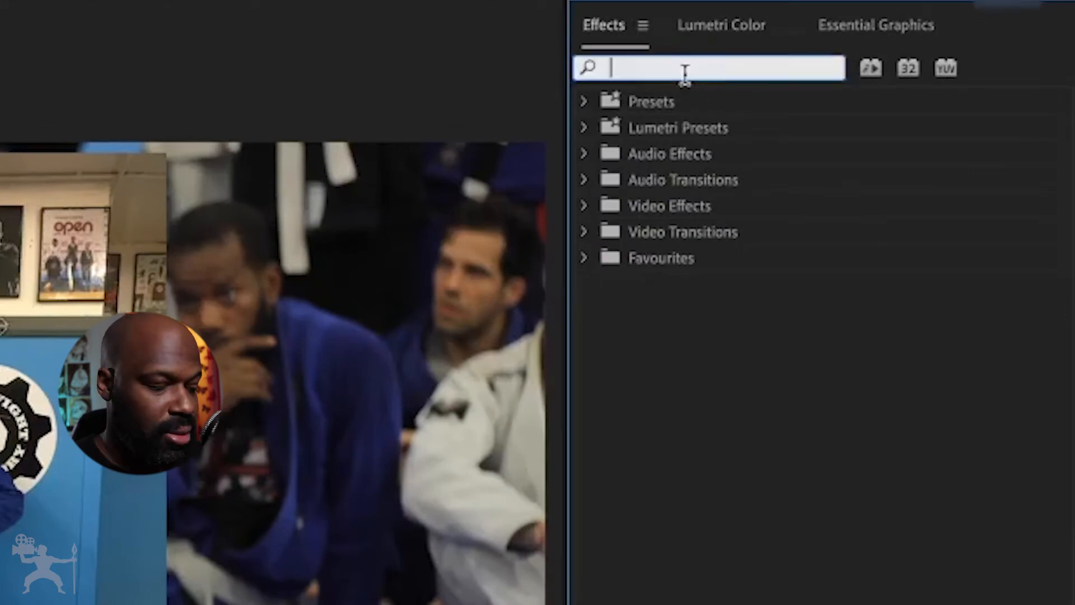
text(CROP)
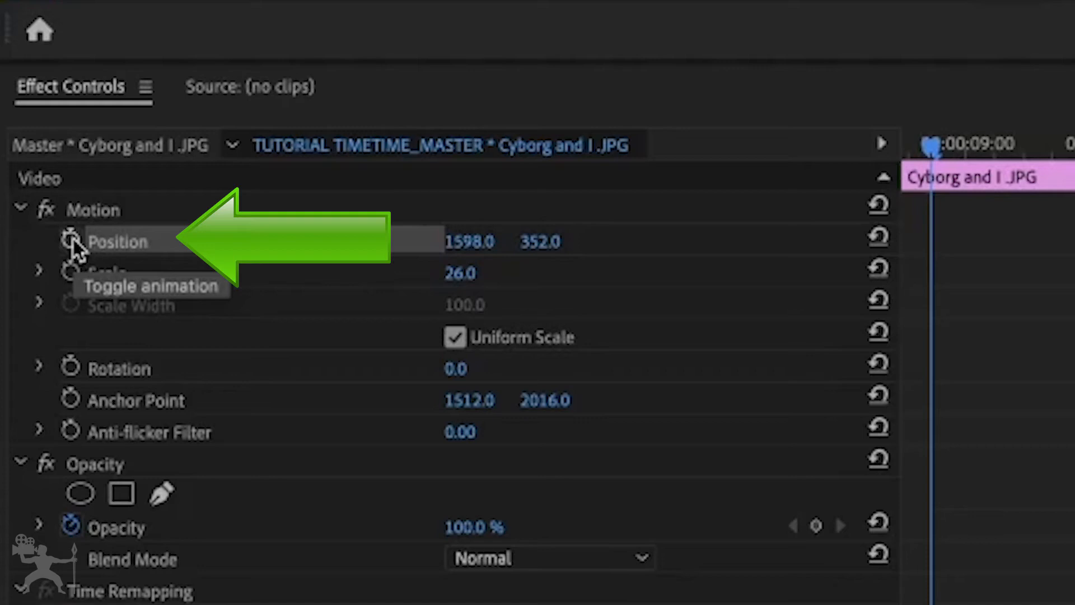
Step: Enable Position animation and add a second keyframe at 1598, 352 near 9 seconds
click(70, 241)
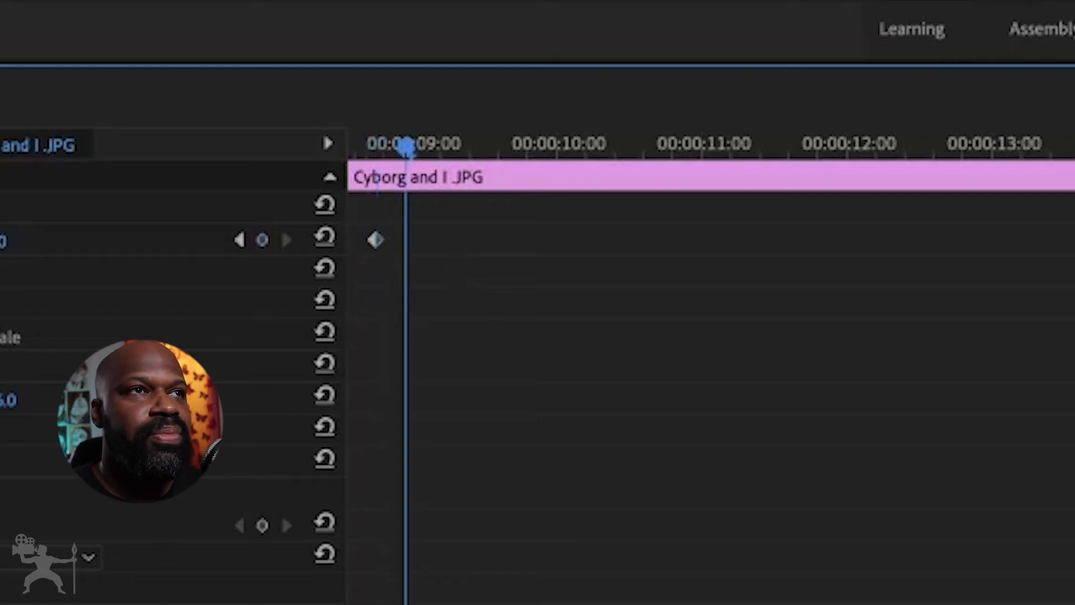
mouse_move(262, 240)
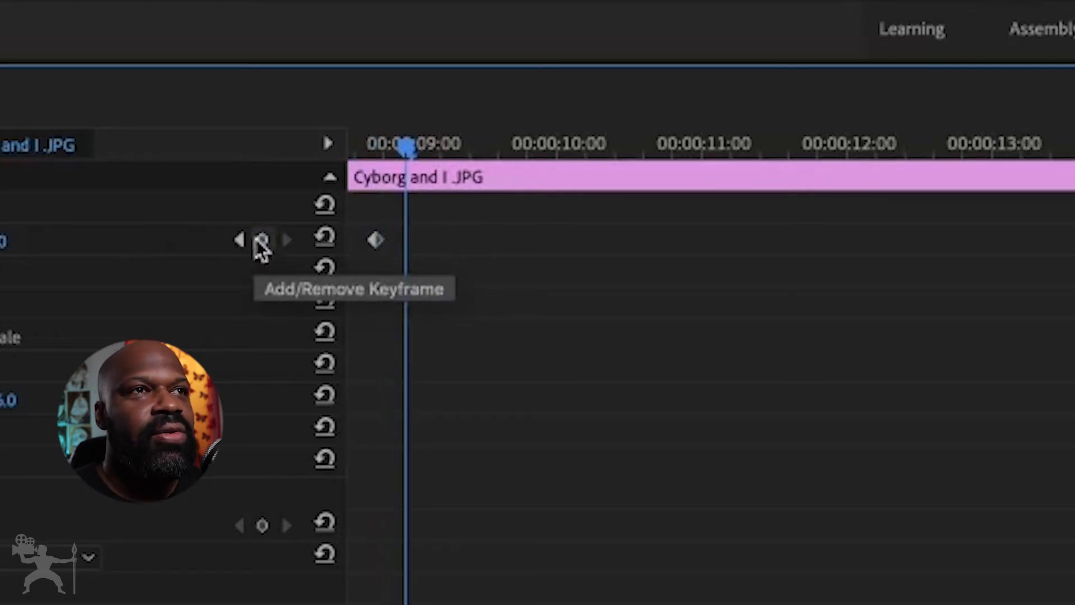
click(261, 240)
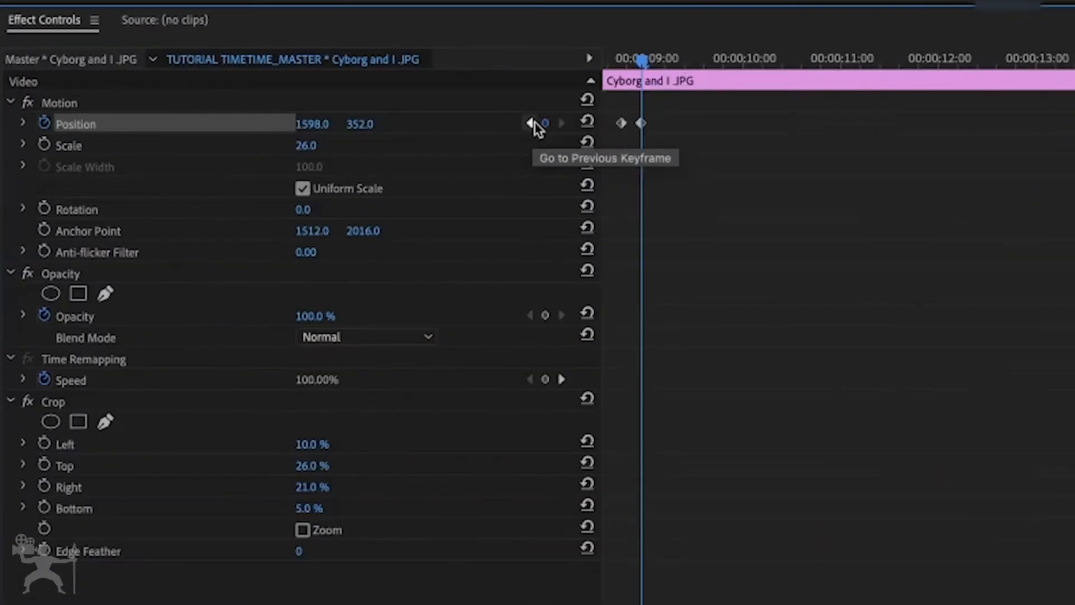
click(529, 123)
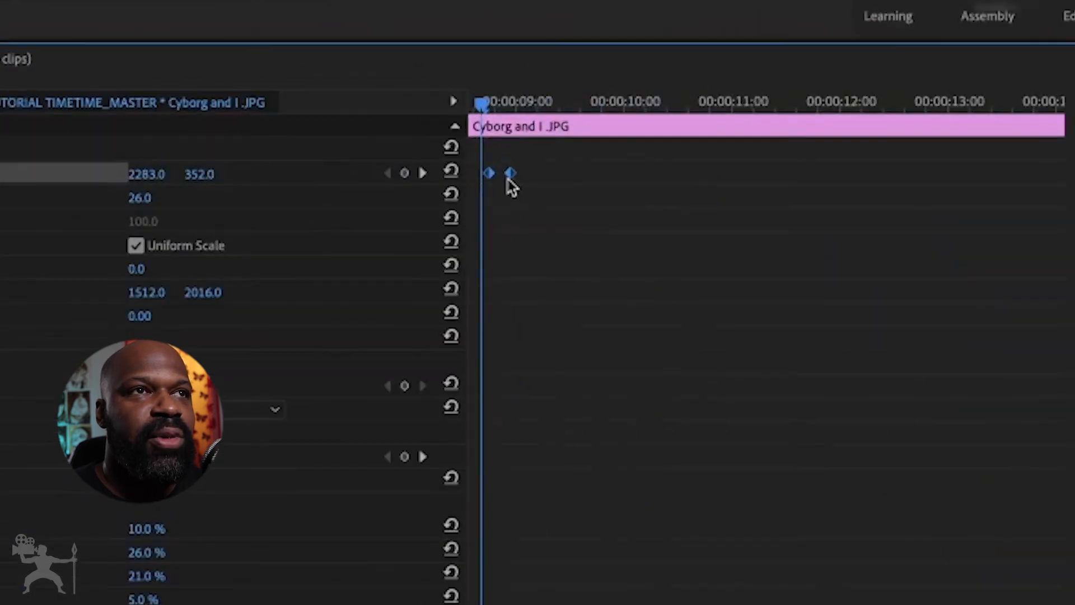
Step: Set the Position keyframes' temporal interpolation to Ease In
right_click(509, 173)
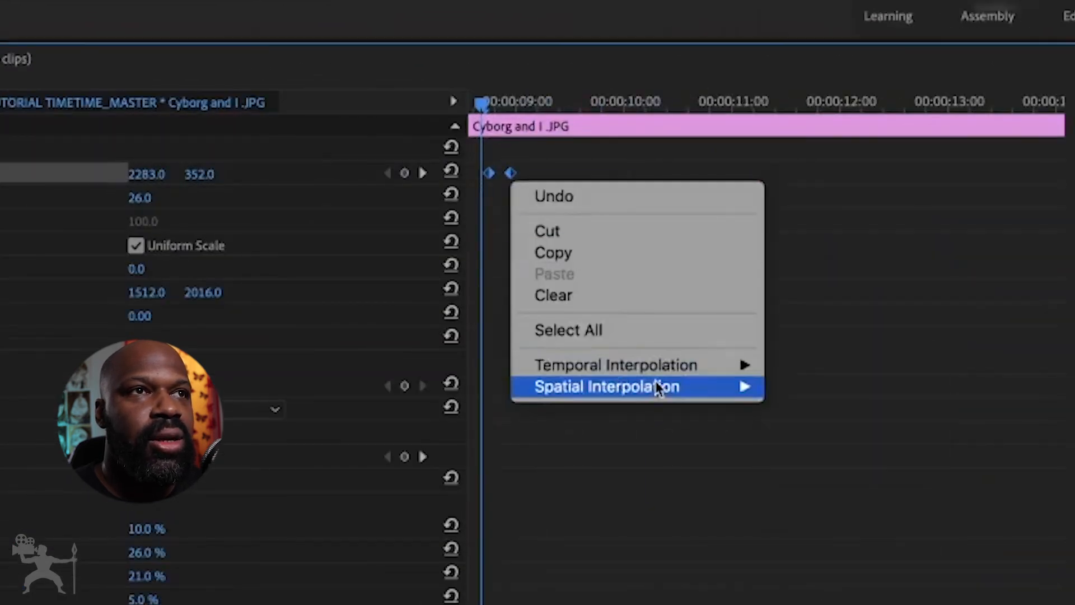
mouse_move(615, 364)
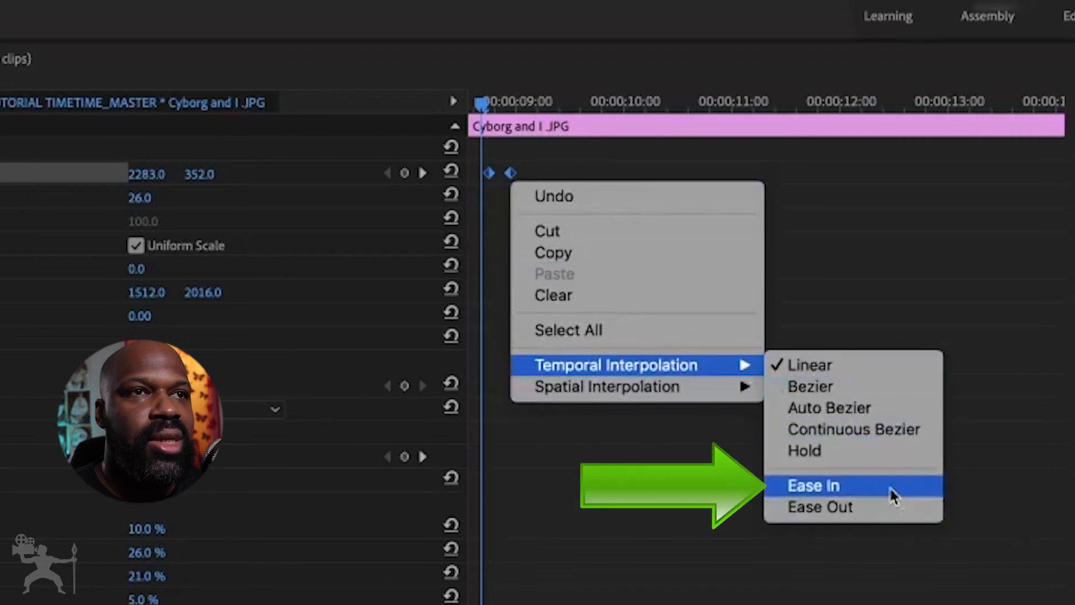
click(813, 485)
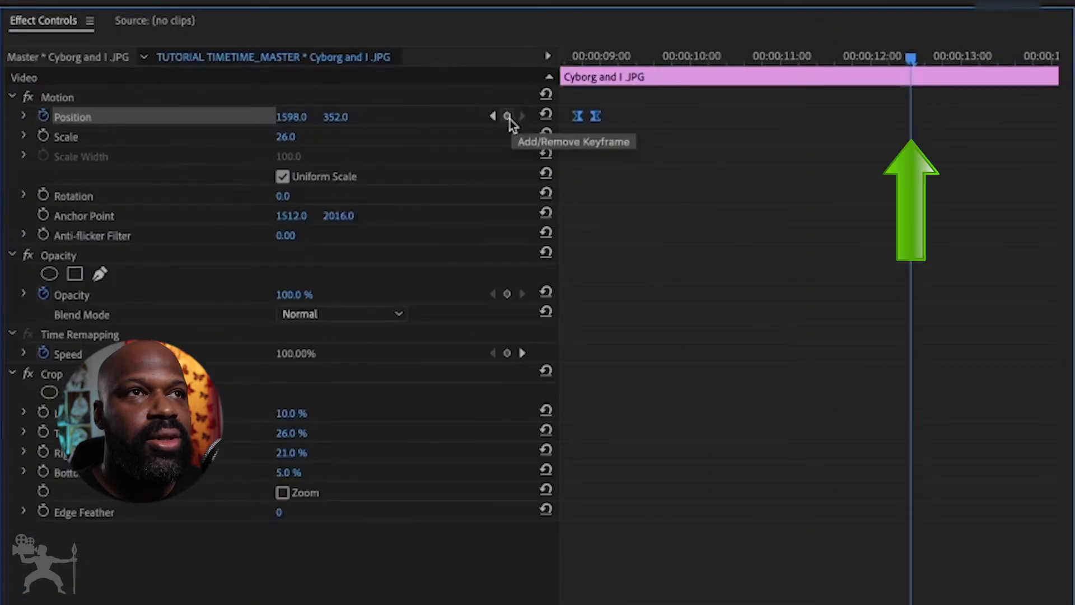
Step: Add a Position keyframe near 12 seconds where the slide-out begins
click(507, 115)
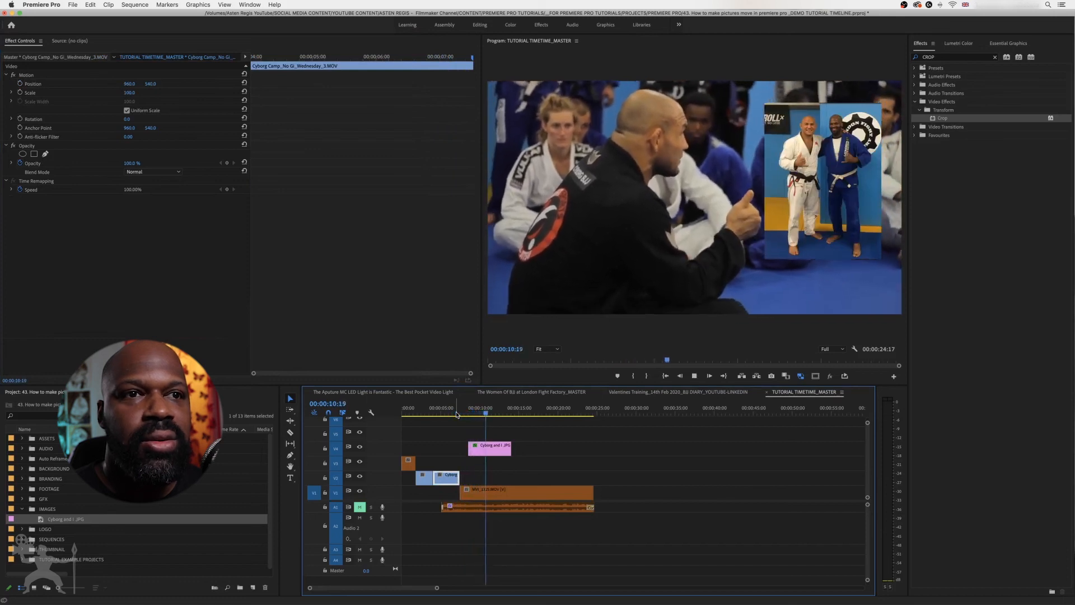
click(500, 408)
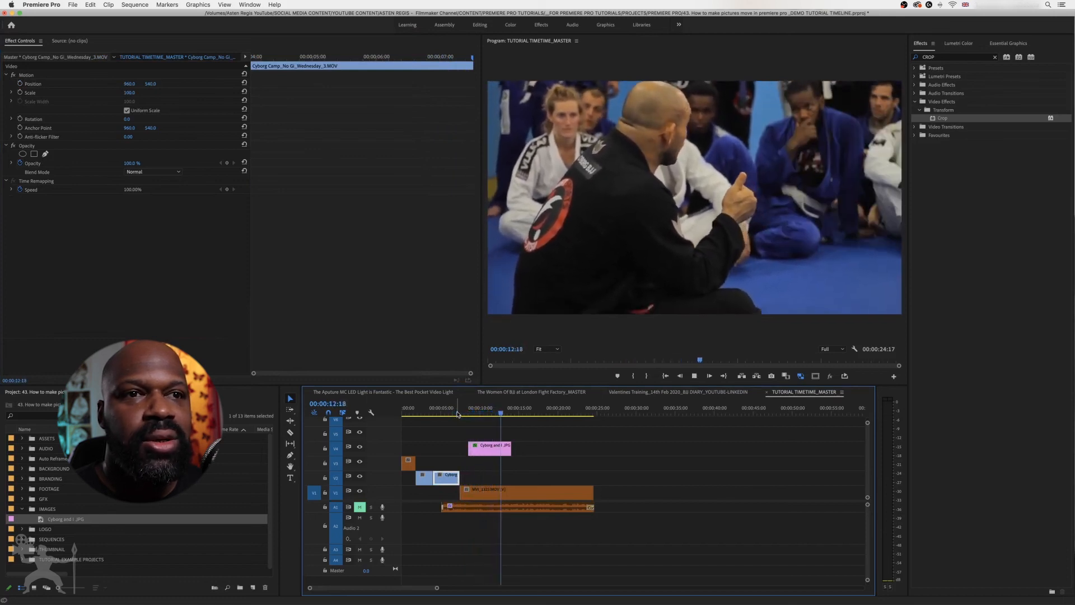